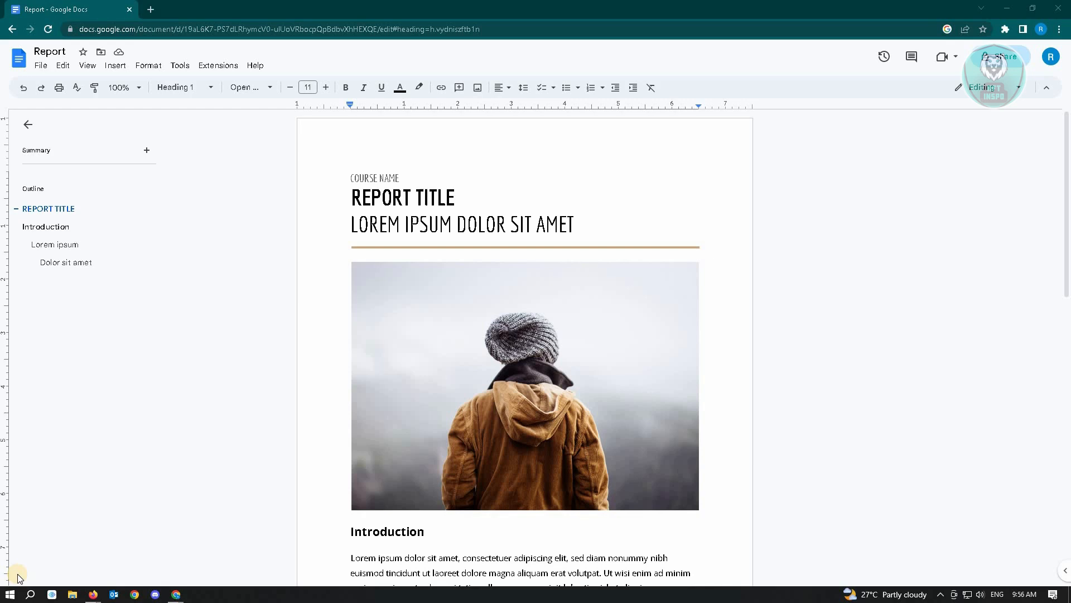
{"action": "mouse_move", "coordinate": [642, 334]}
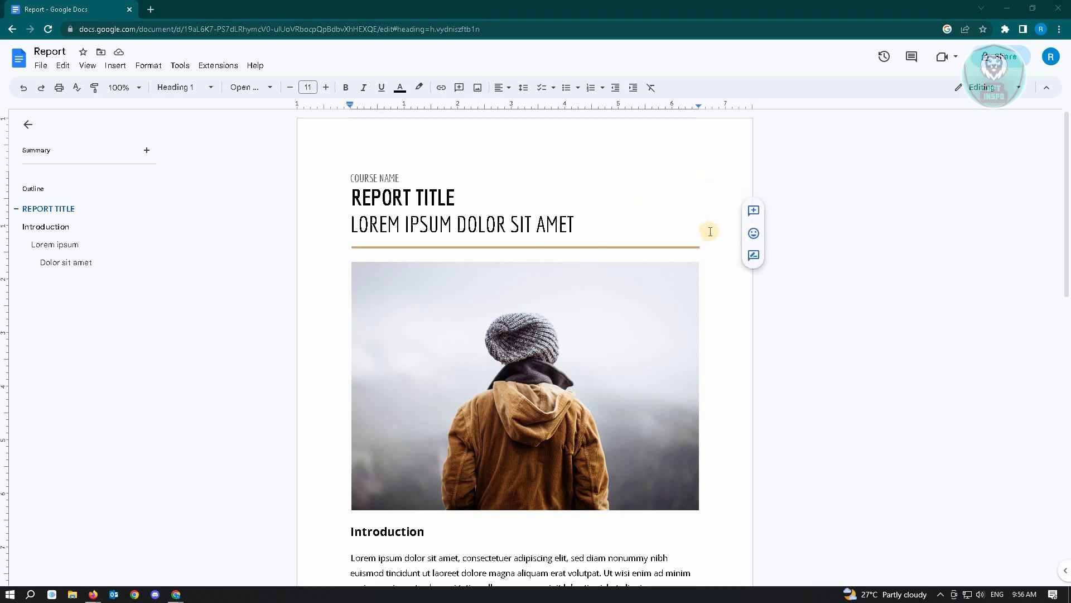
{"action": "mouse_move", "coordinate": [687, 222]}
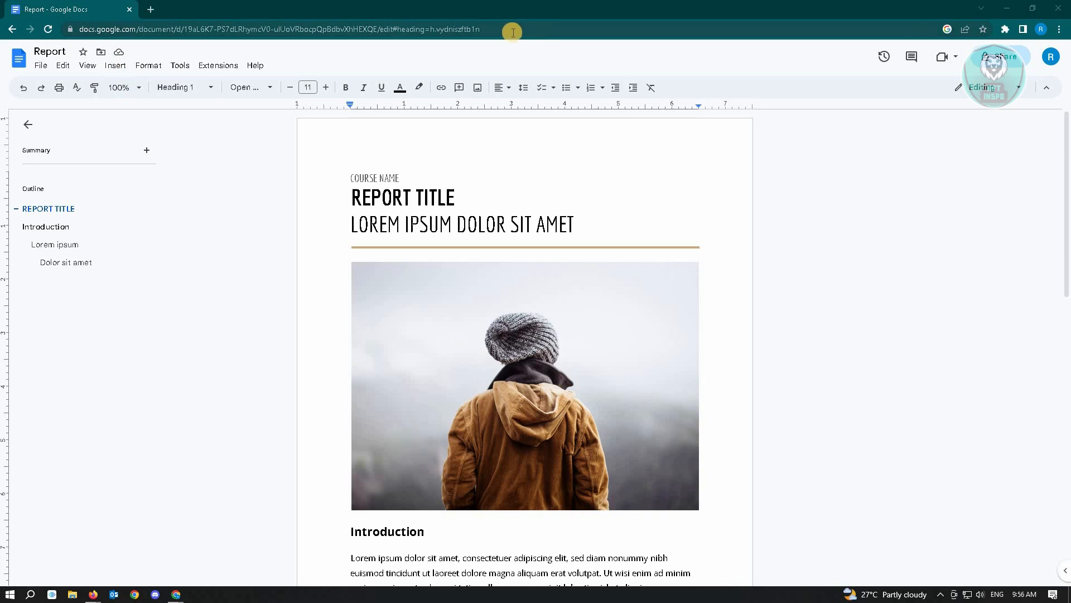
Insert page numbers into the header of all pages via Insert > Page numbers
{"action": "left_click", "coordinate": [115, 65]}
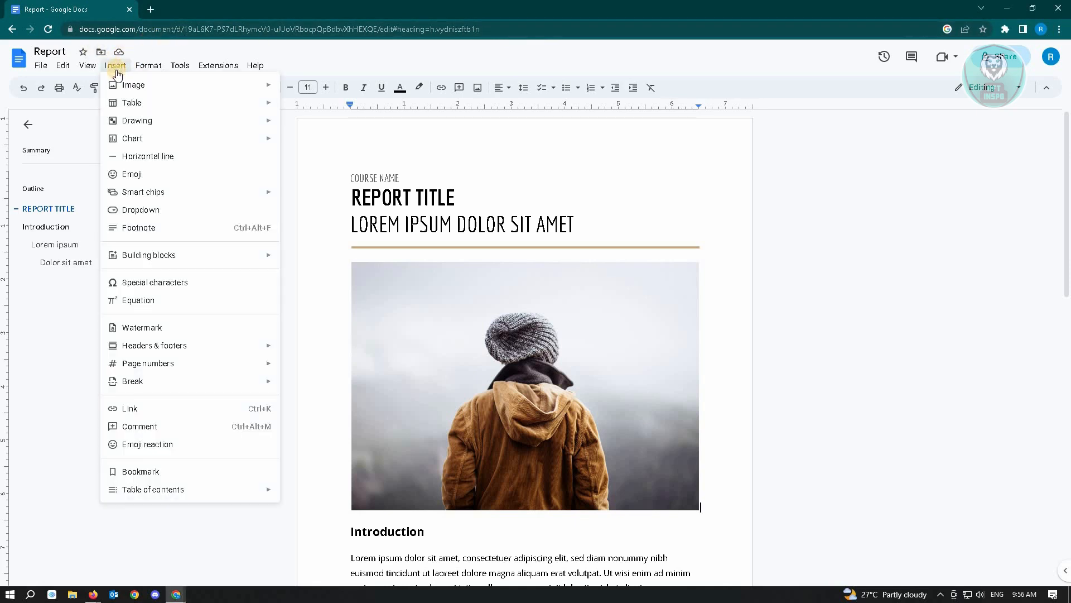
{"action": "mouse_move", "coordinate": [147, 362]}
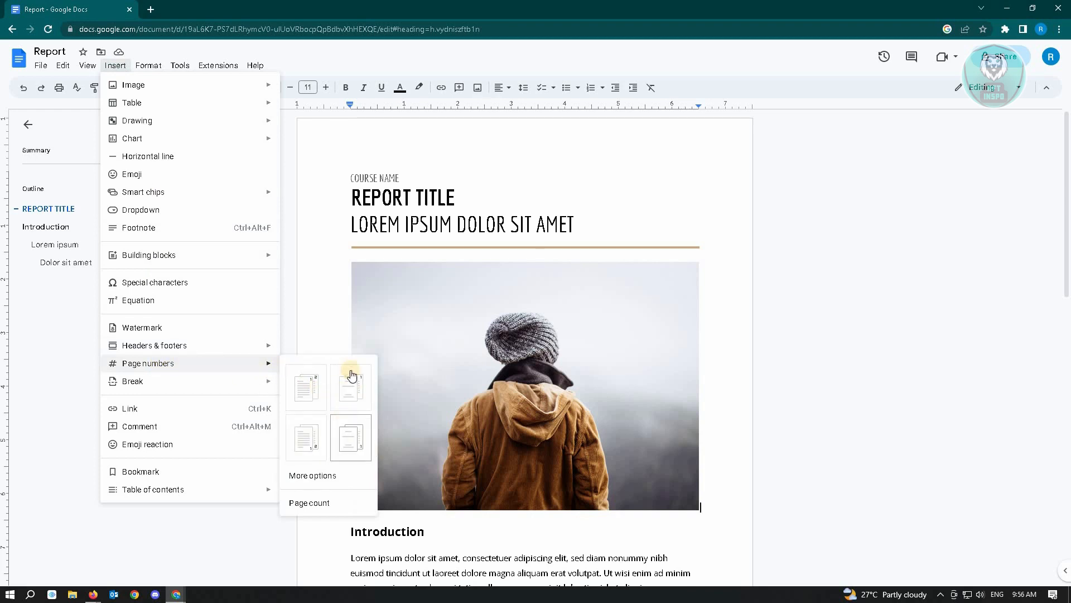
{"action": "mouse_move", "coordinate": [335, 397]}
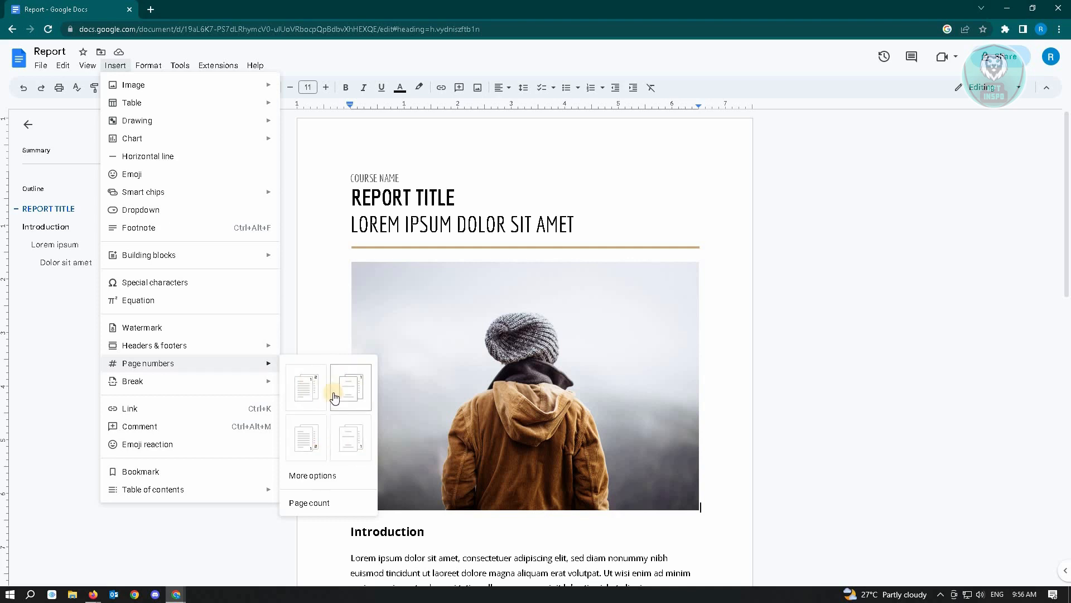
{"action": "mouse_move", "coordinate": [312, 429]}
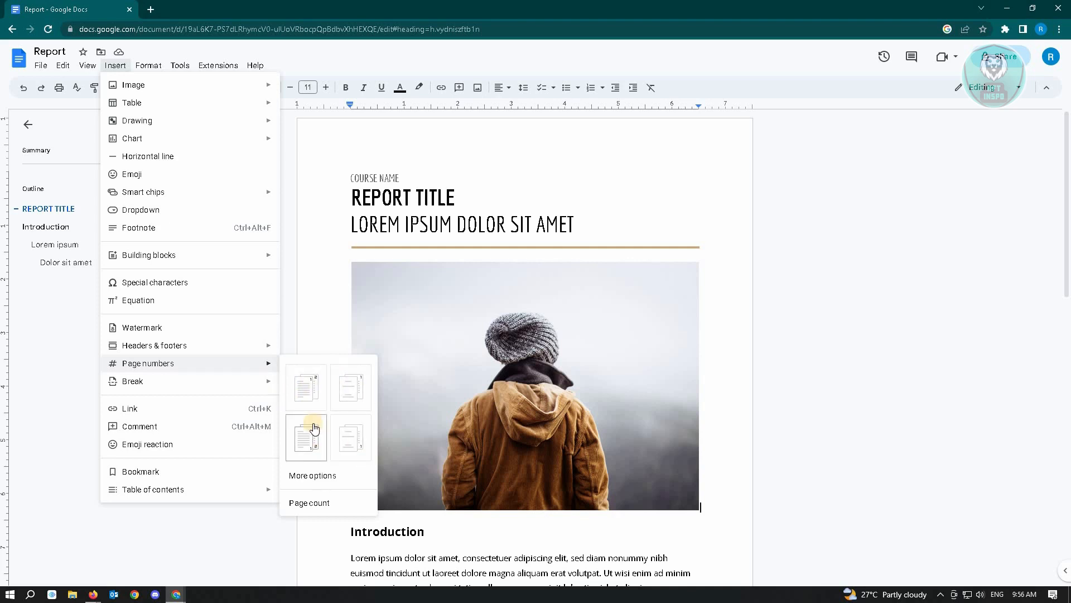
{"action": "mouse_move", "coordinate": [306, 387]}
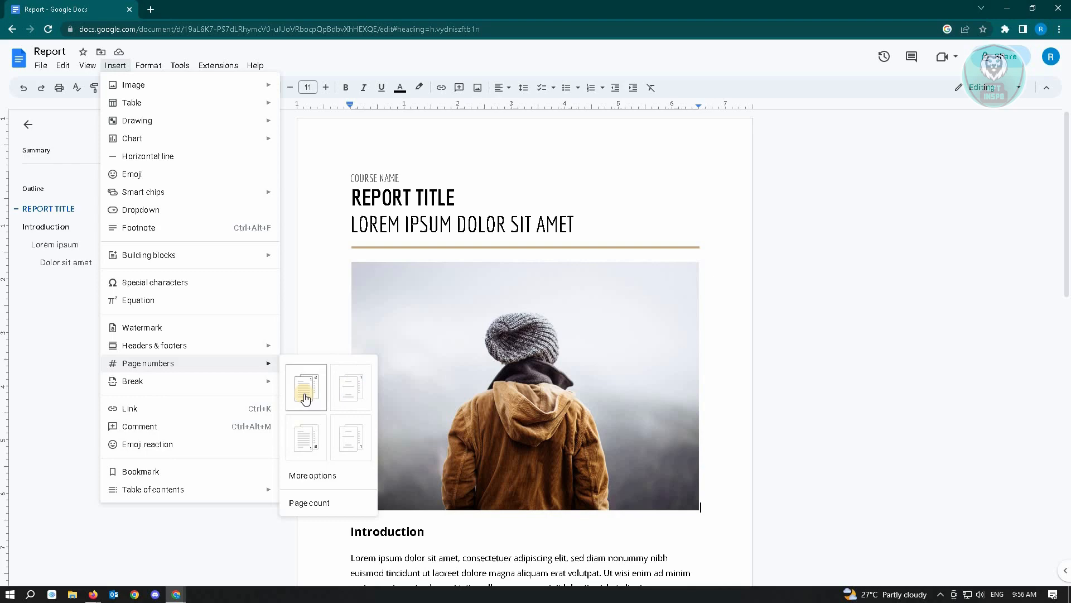
{"action": "left_click", "coordinate": [306, 387]}
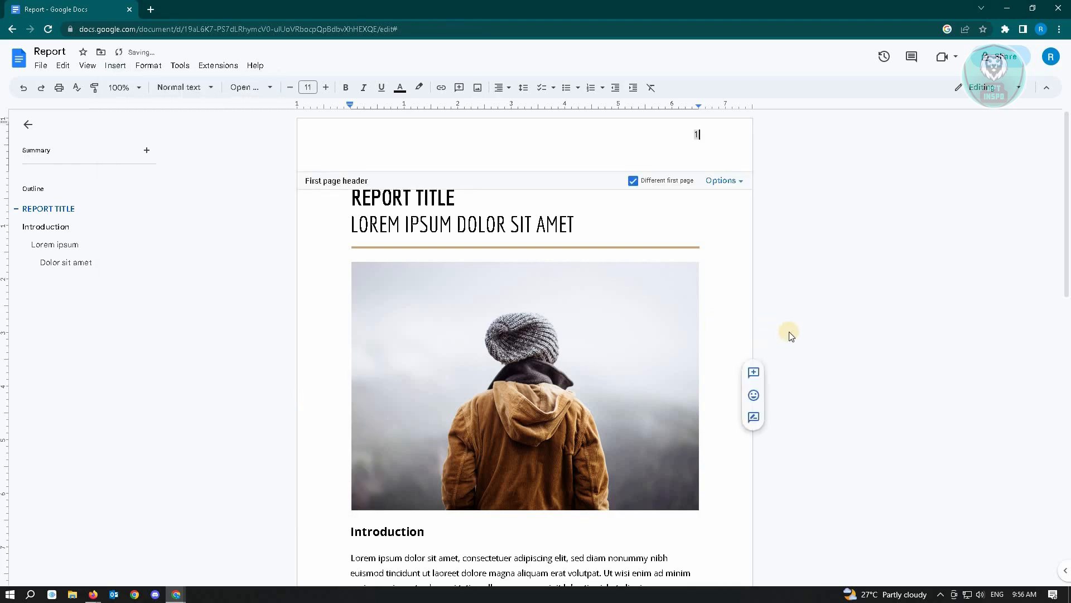
{"action": "left_click", "coordinate": [55, 245]}
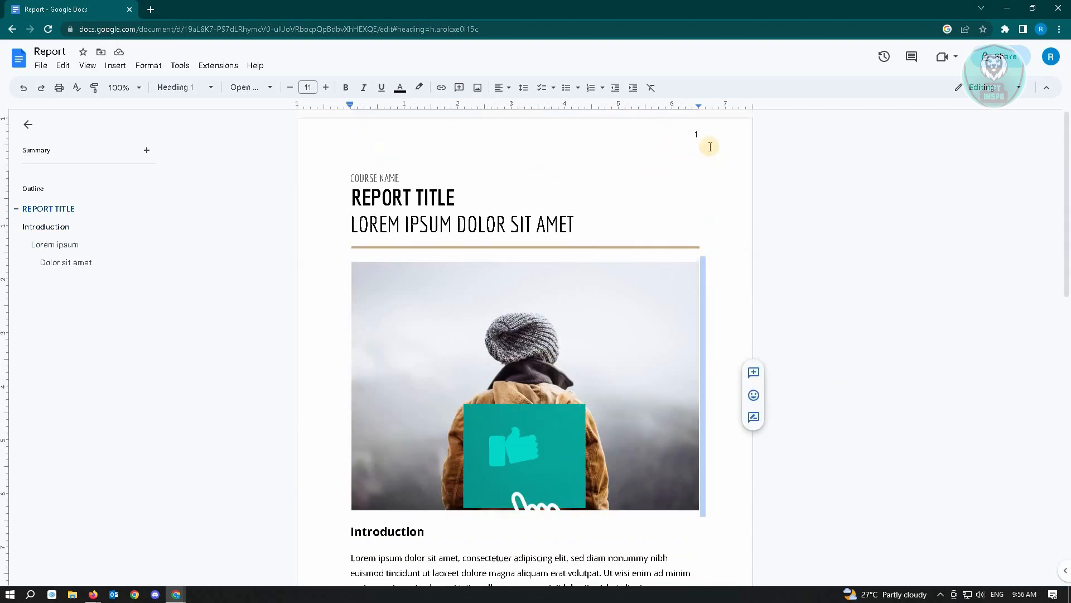
{"action": "left_click", "coordinate": [375, 178]}
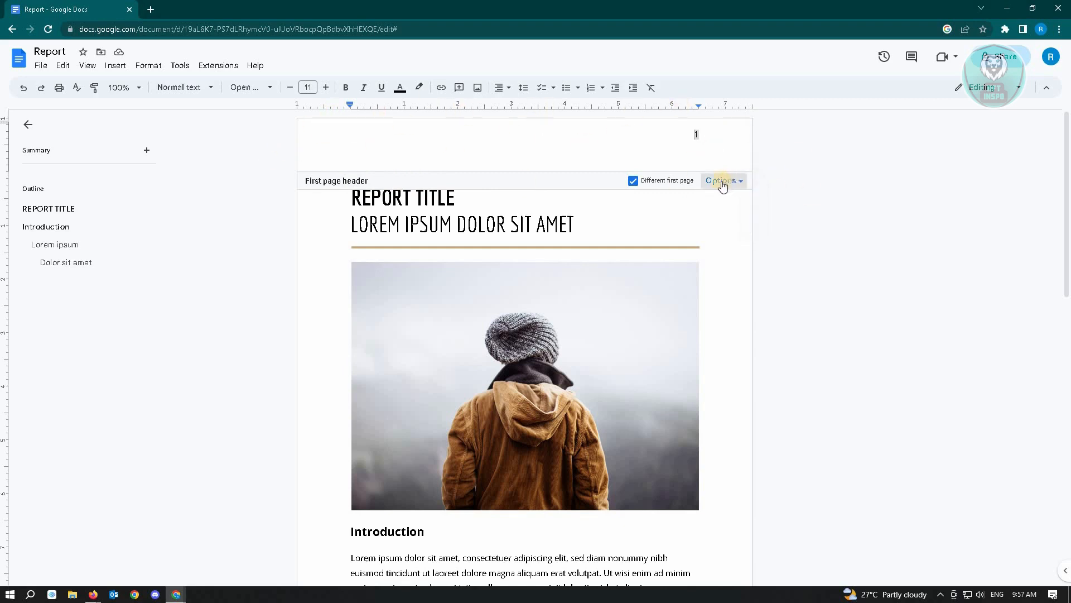
{"action": "mouse_move", "coordinate": [769, 194]}
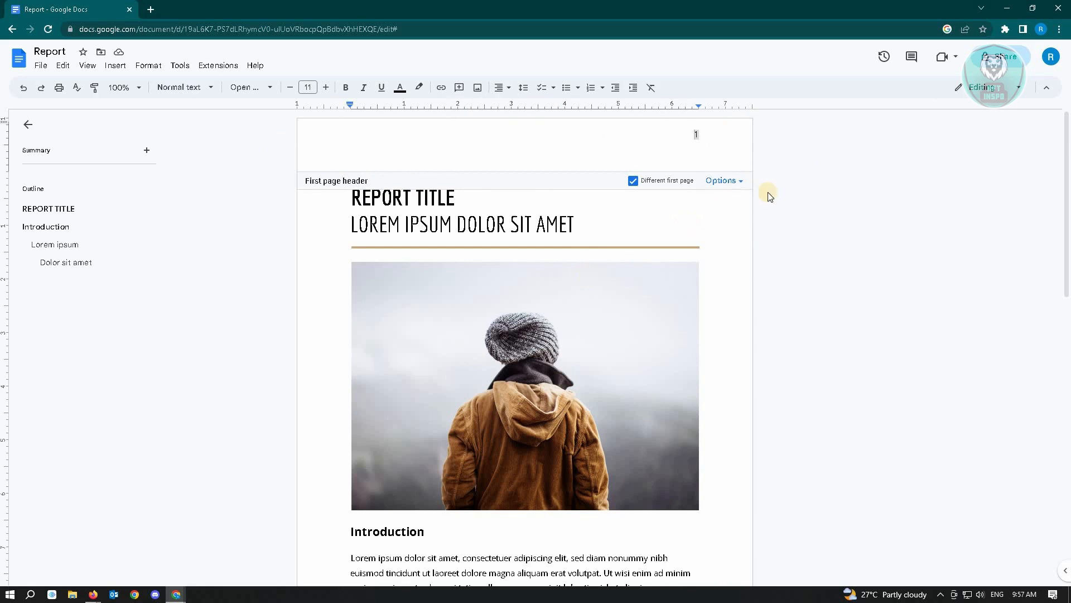
Set the header page numbering to start at 3 and apply it
{"action": "left_click", "coordinate": [721, 180]}
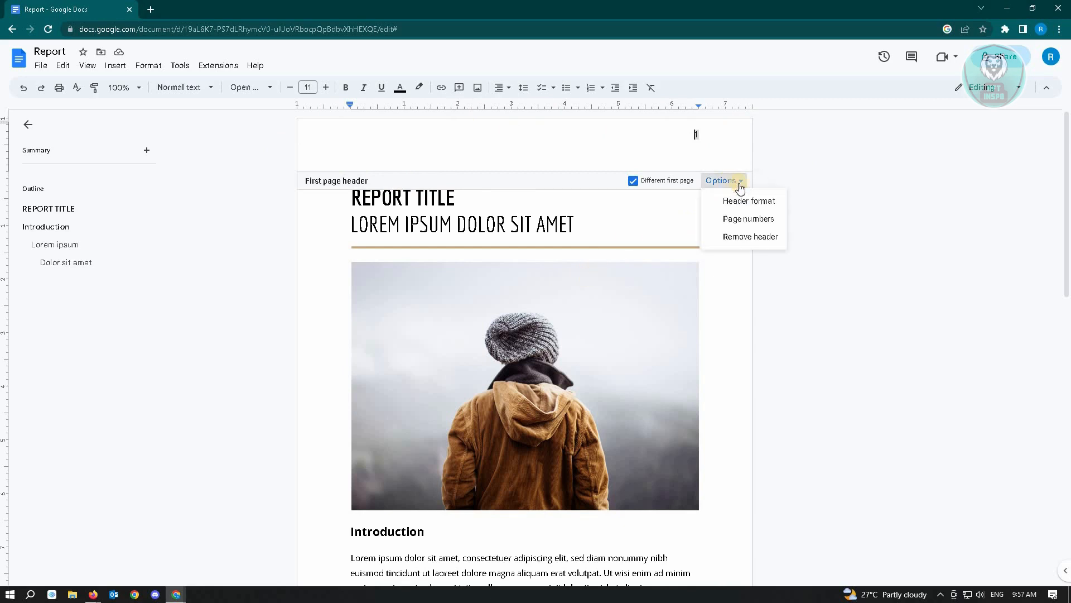
{"action": "left_click", "coordinate": [748, 218]}
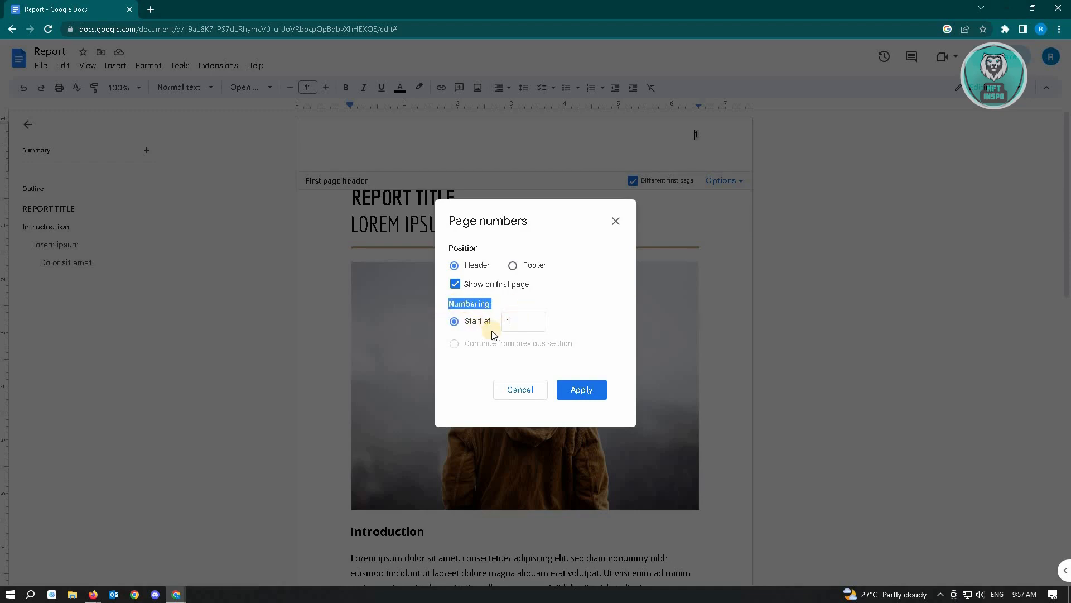
{"action": "left_click", "coordinate": [524, 321]}
{"action": "type", "text": "3"}
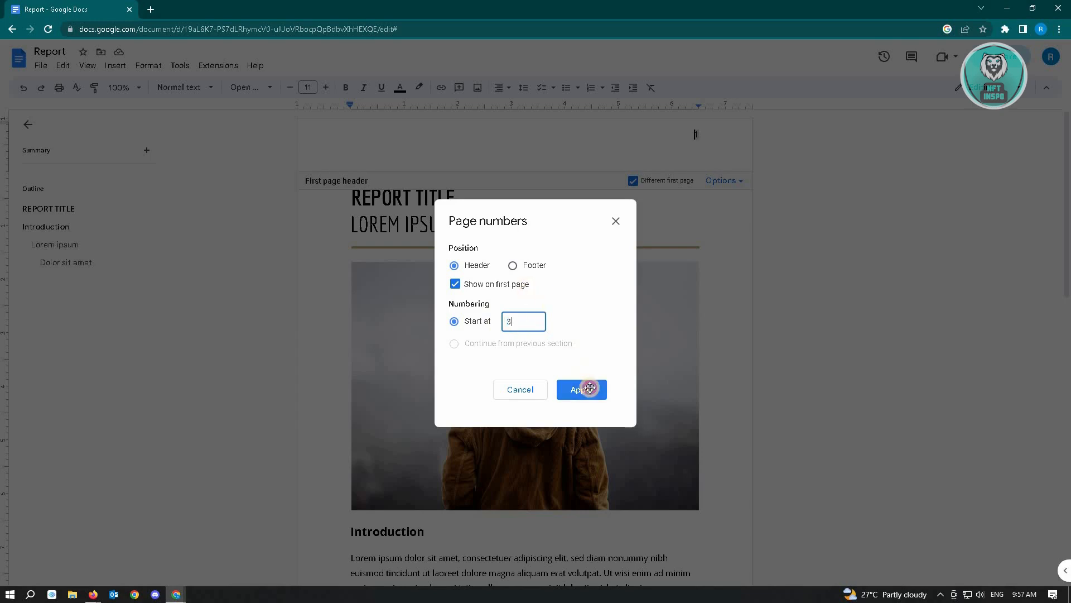
{"action": "left_click", "coordinate": [581, 389]}
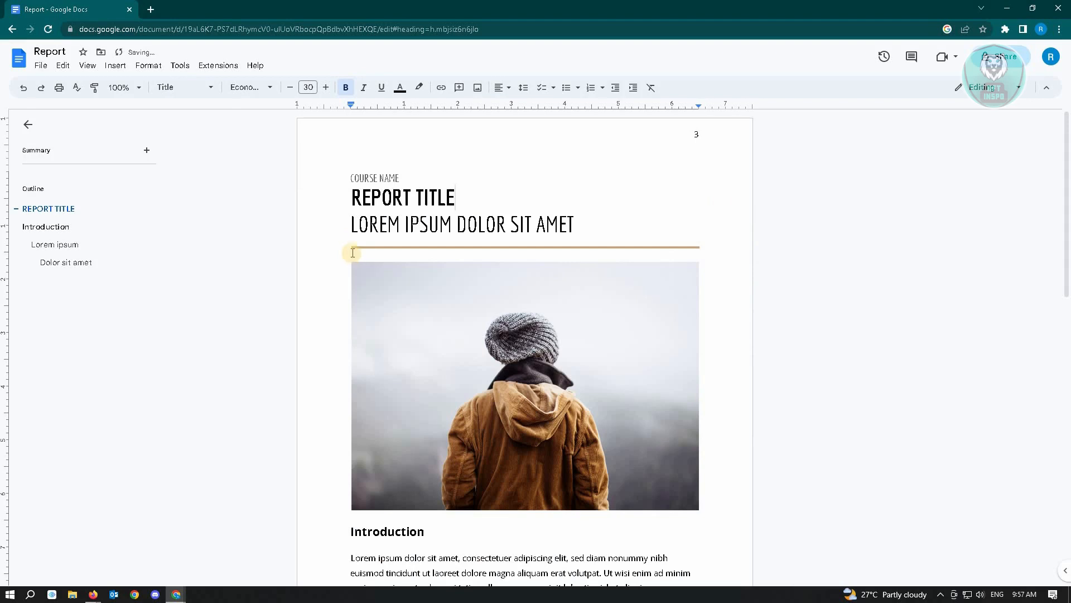
{"action": "mouse_move", "coordinate": [608, 210]}
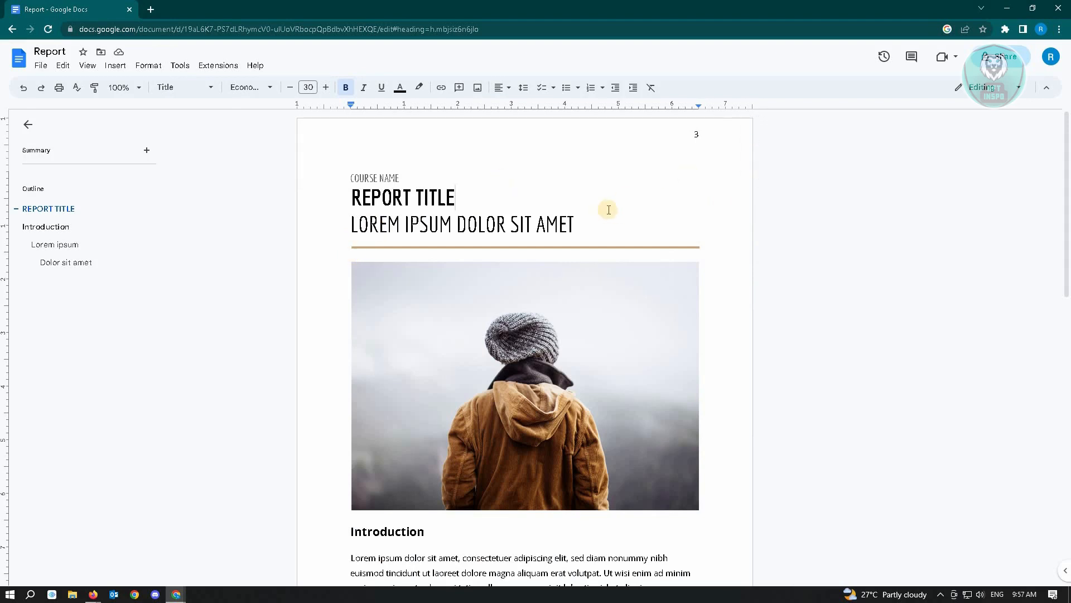
{"action": "mouse_move", "coordinate": [929, 152]}
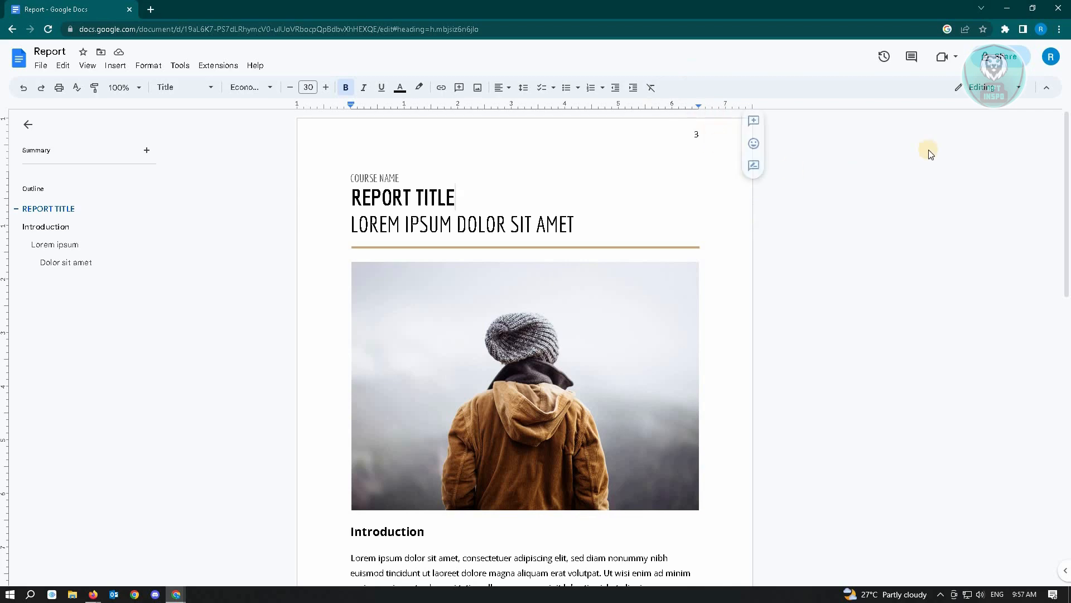
{"action": "scroll", "scroll_direction": "down", "scroll_amount": 3}
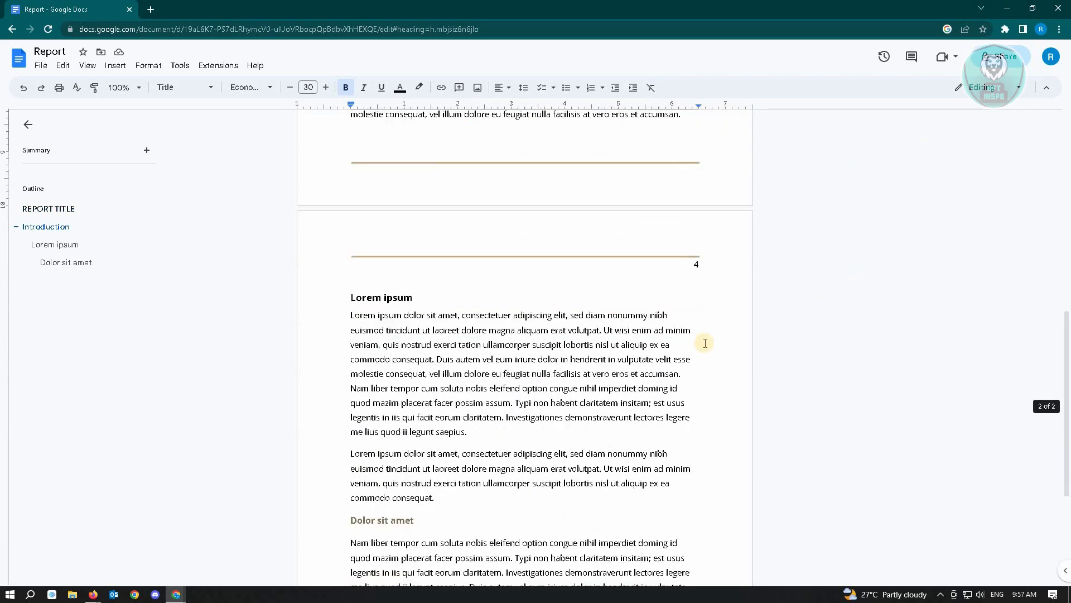
{"action": "scroll", "scroll_direction": "down", "scroll_amount": 3}
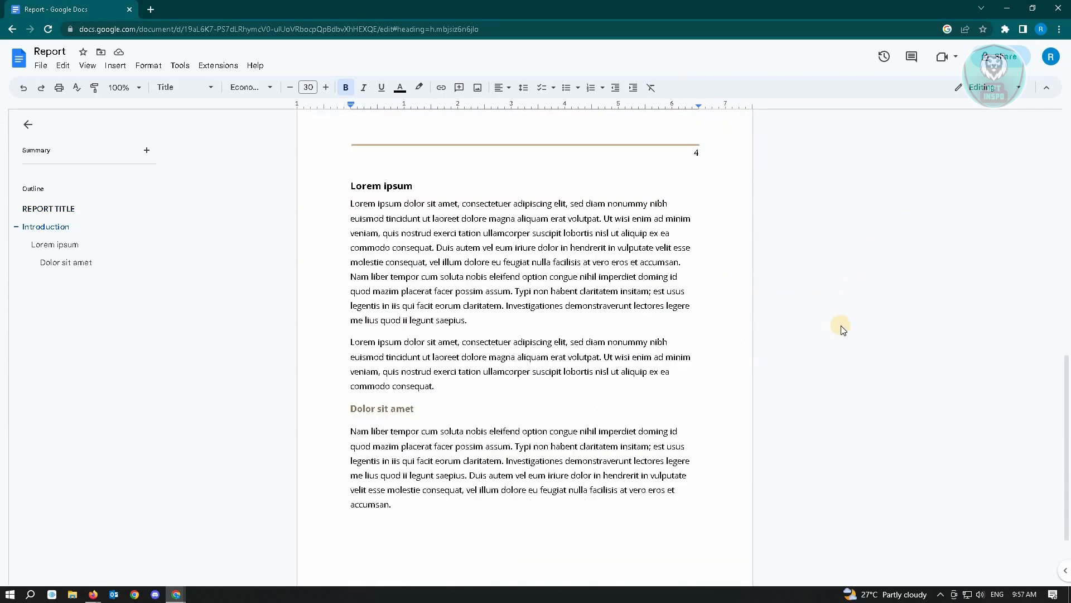
{"action": "scroll", "scroll_direction": "down", "scroll_amount": 3}
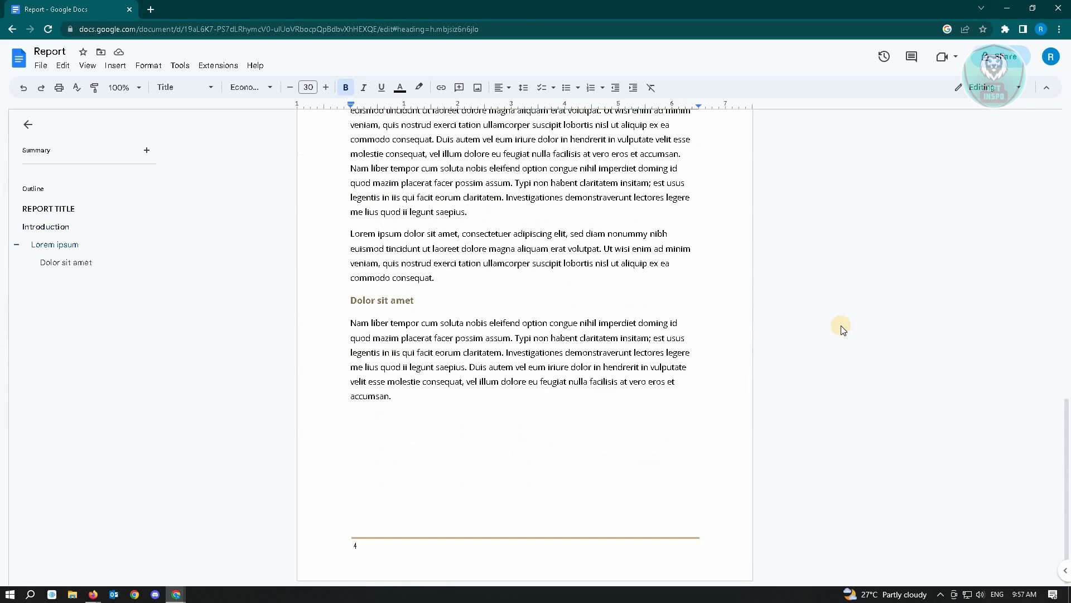